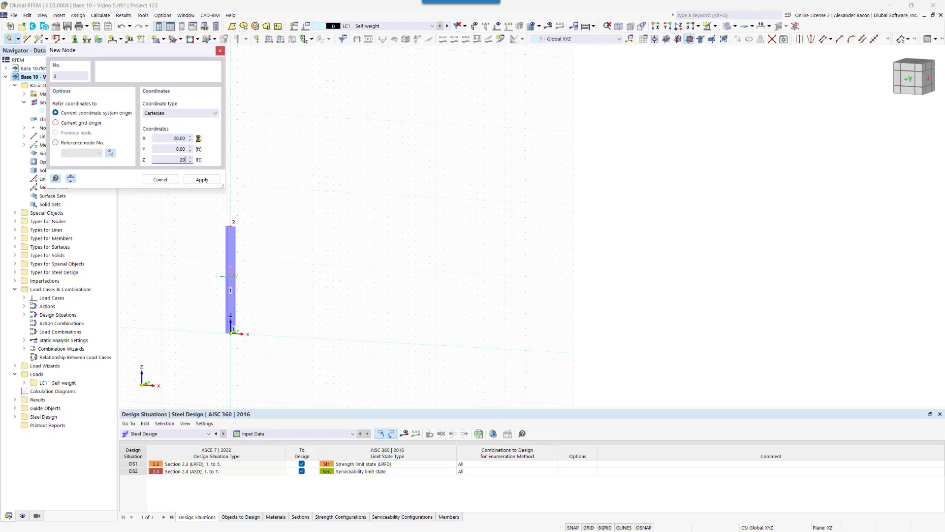
Step: Add node 3 at X = 20 ft, Z = 20 ft, then close the New Node dialog
left_click(201, 180)
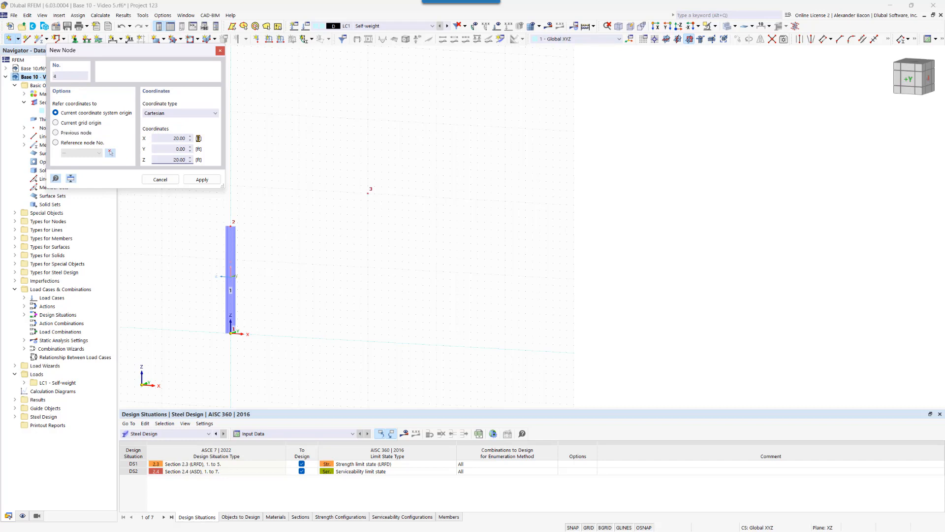
left_click(159, 180)
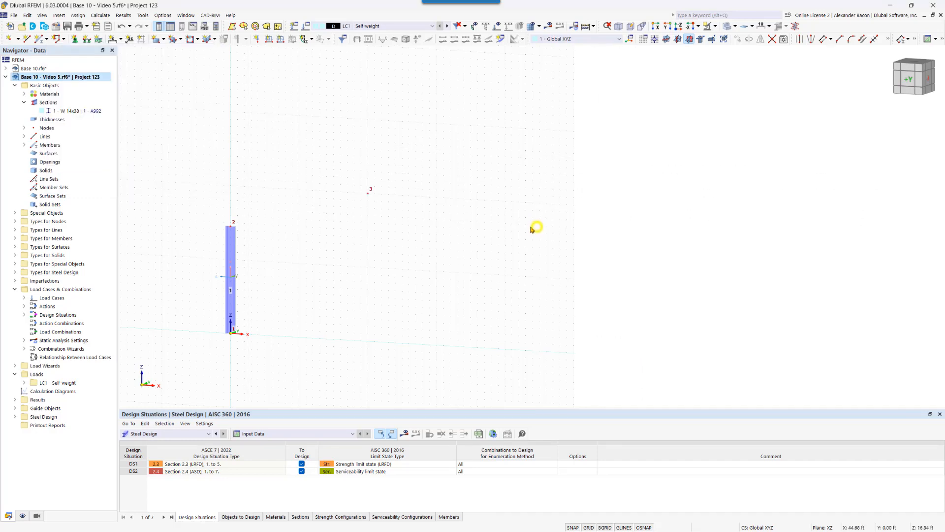
mouse_move(454, 230)
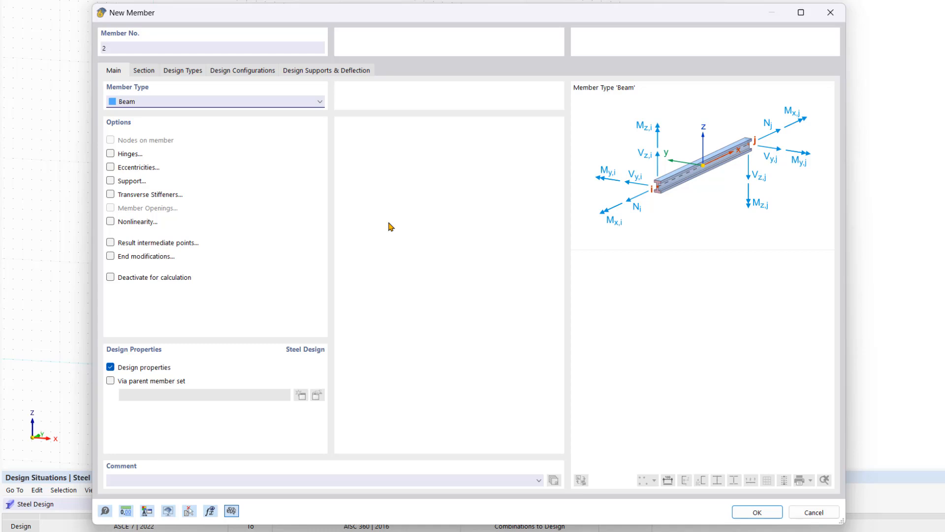
Step: Set member 2's section distribution to 'Tapered at start of member', keeping L in percent
left_click(144, 70)
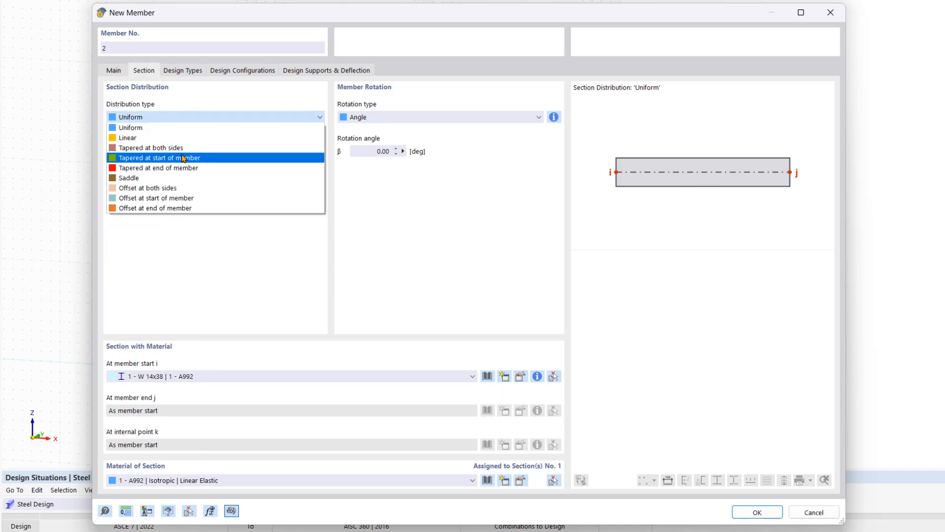
left_click(158, 158)
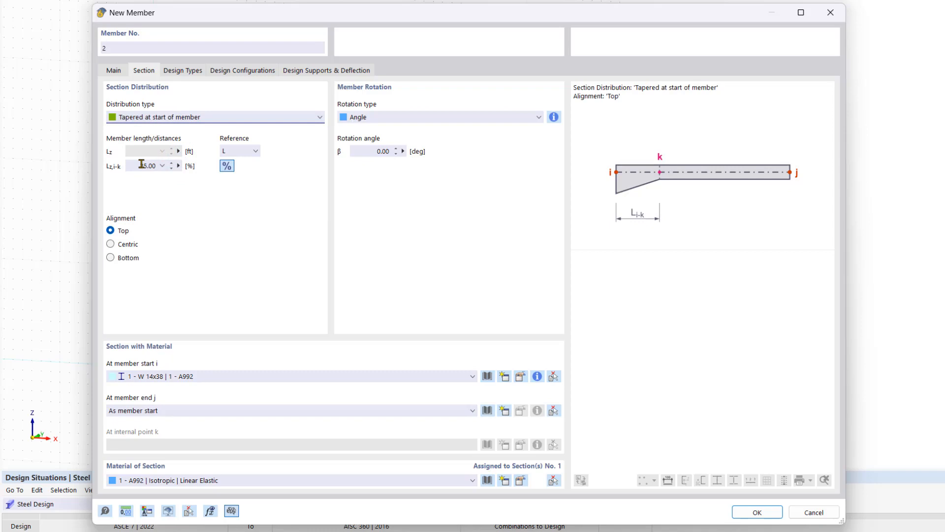
left_click(226, 166)
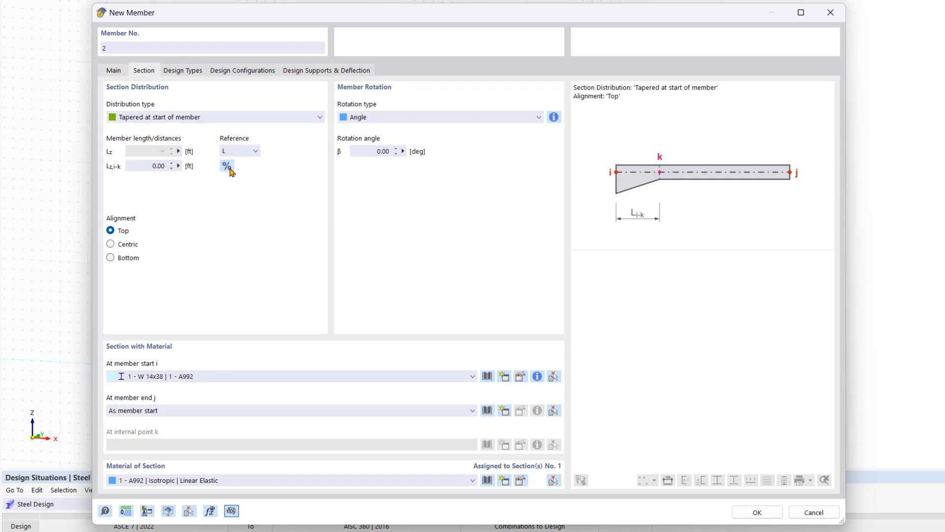
left_click(226, 166)
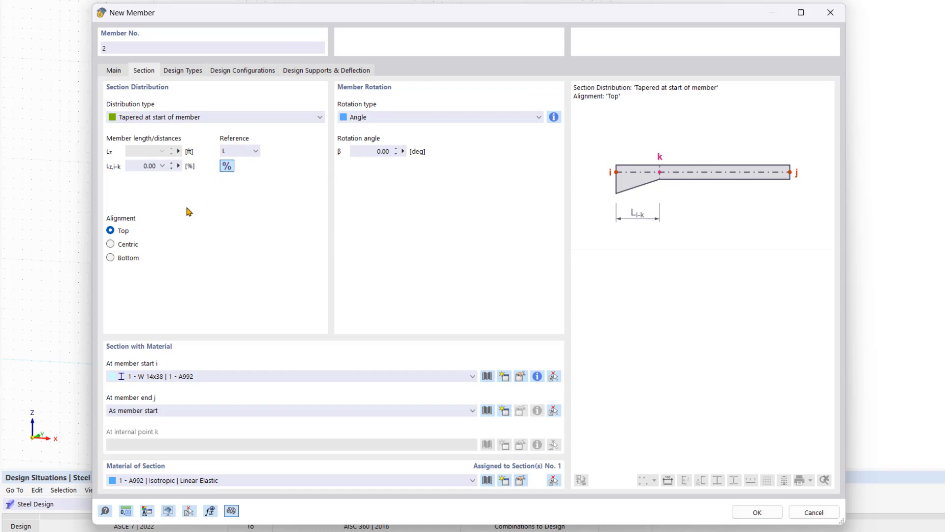
mouse_move(114, 247)
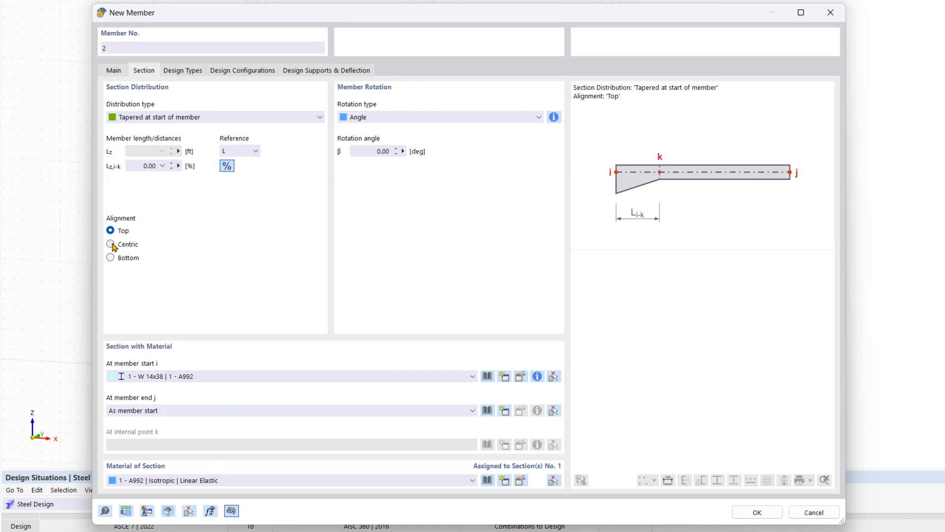
mouse_move(183, 218)
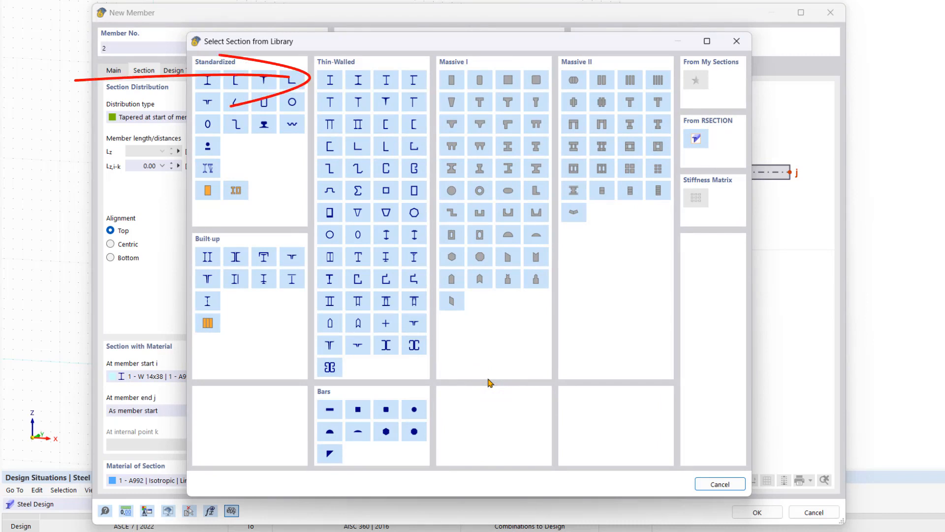
mouse_move(422, 238)
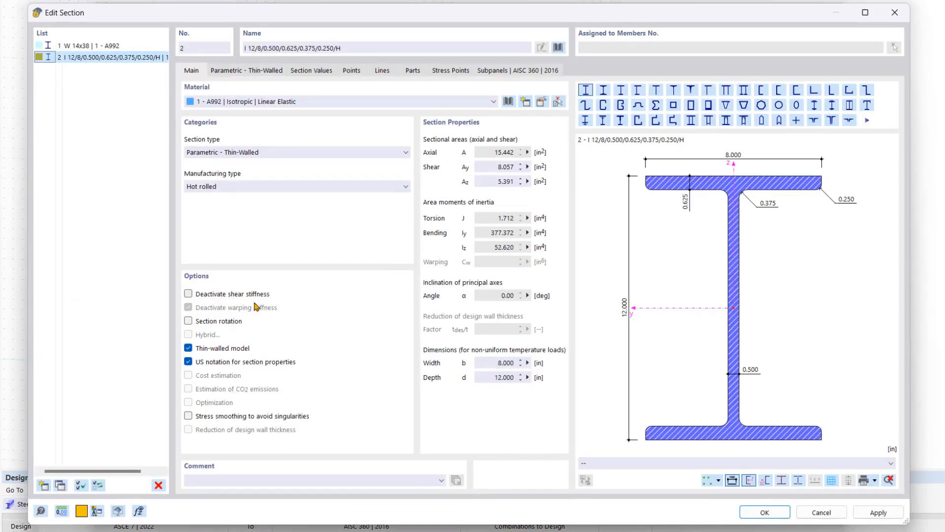
mouse_move(331, 309)
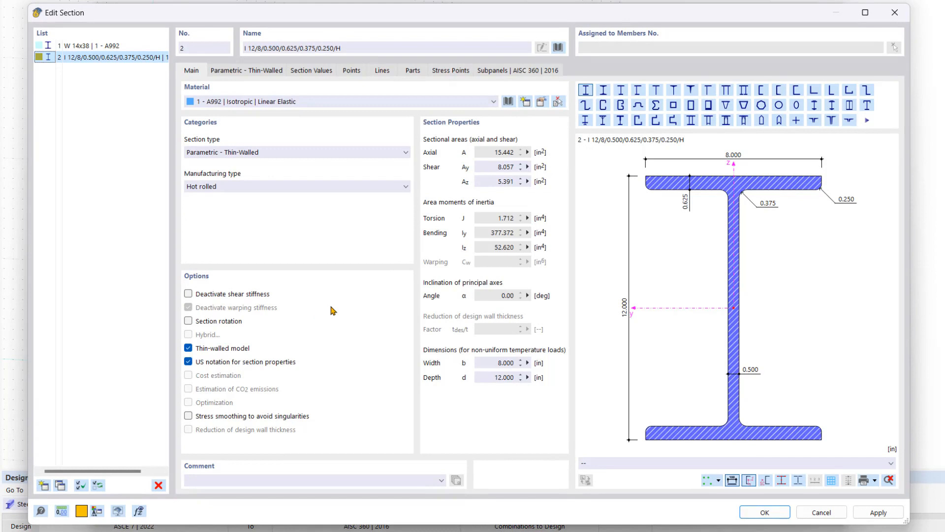
Step: Compare section 1 (W 14x38) with the new thin-walled I-section 2 in Edit Section
left_click(78, 45)
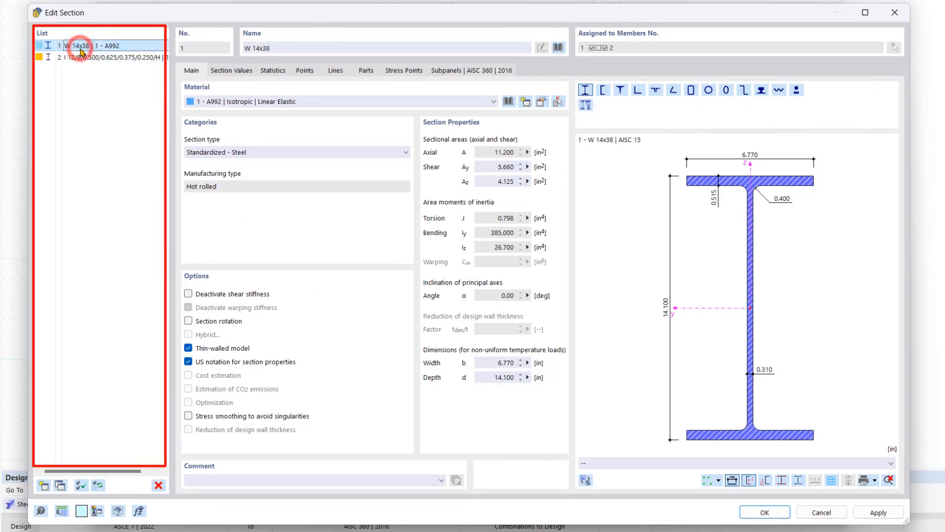
mouse_move(81, 54)
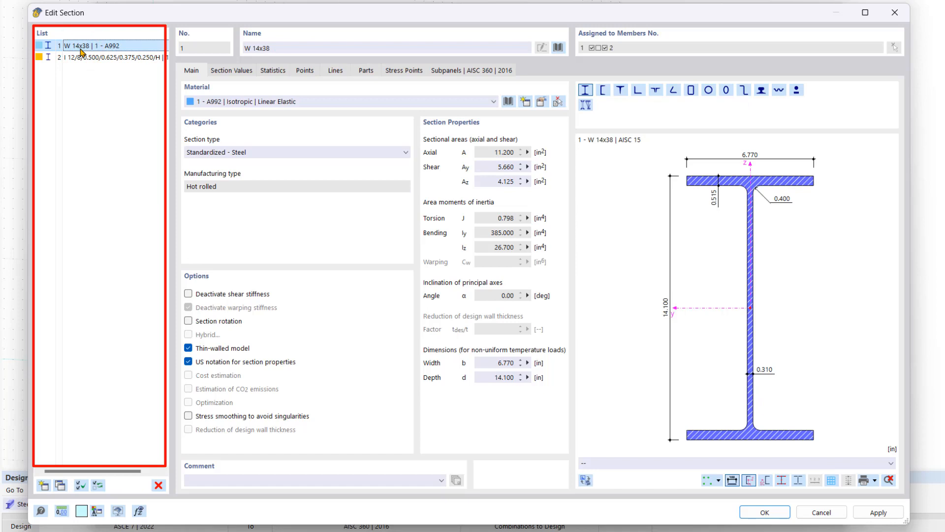
left_click(115, 57)
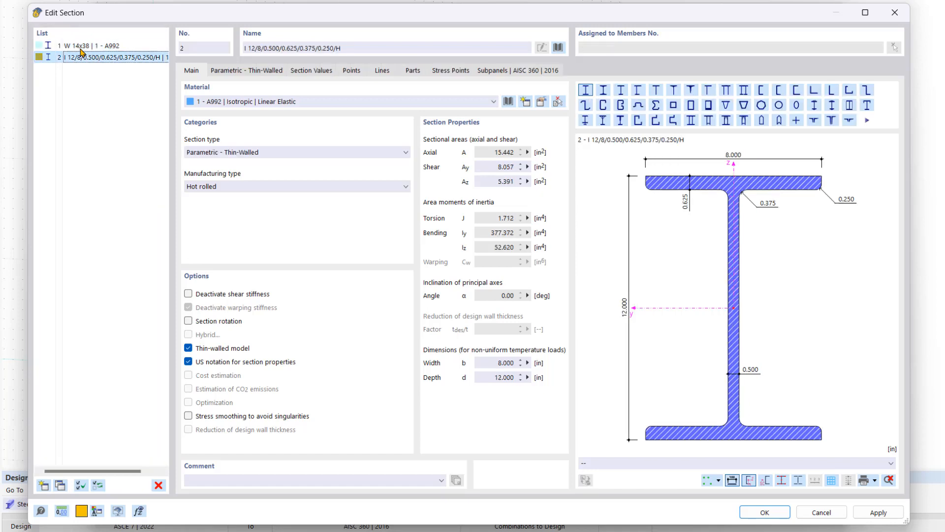
mouse_move(114, 57)
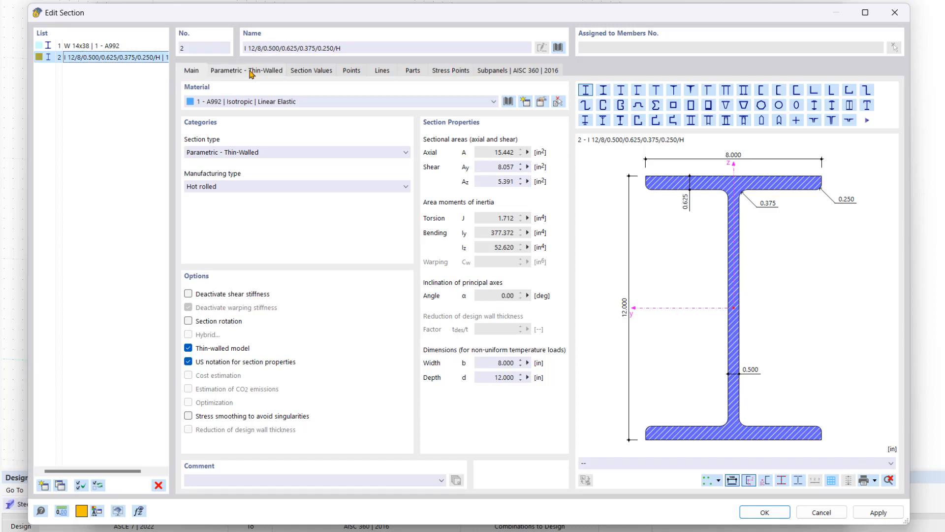
Step: Show section 2's thin-walled parameters and import dimensions from the standardized steel library
left_click(246, 70)
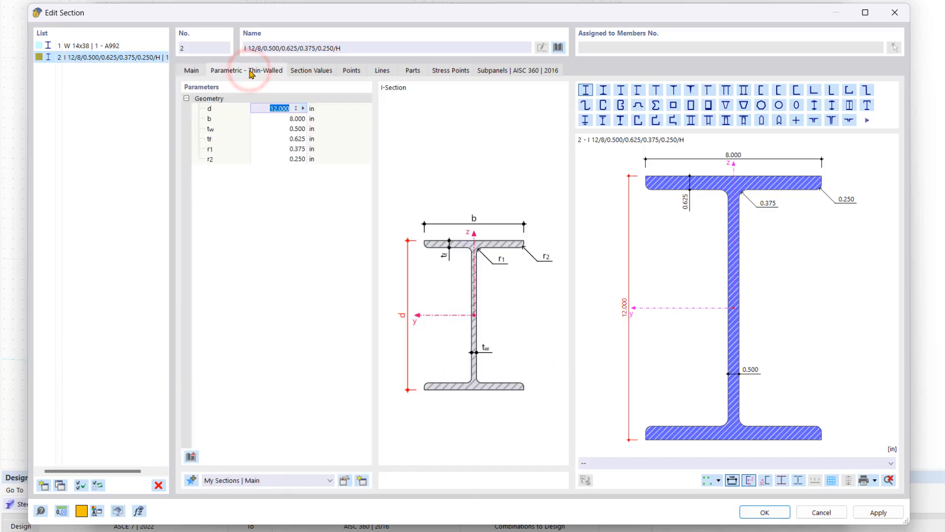
mouse_move(296, 211)
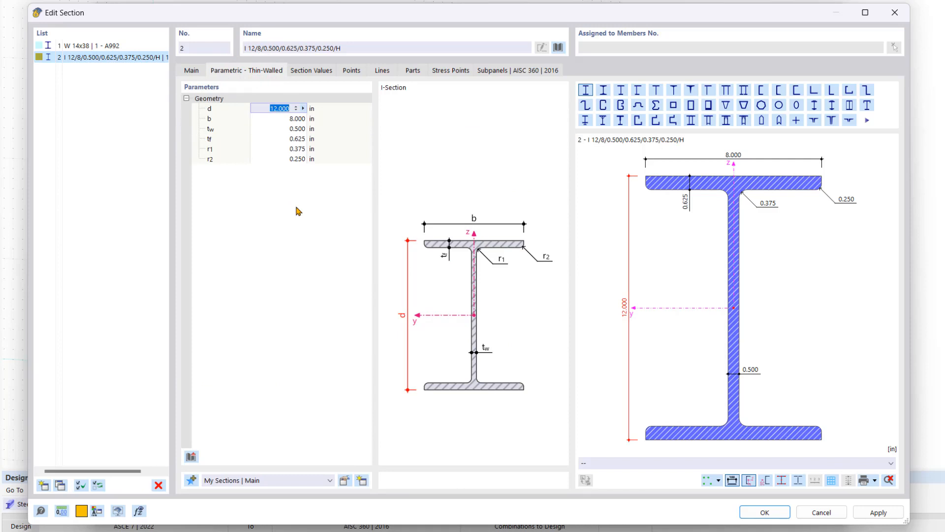
mouse_move(260, 286)
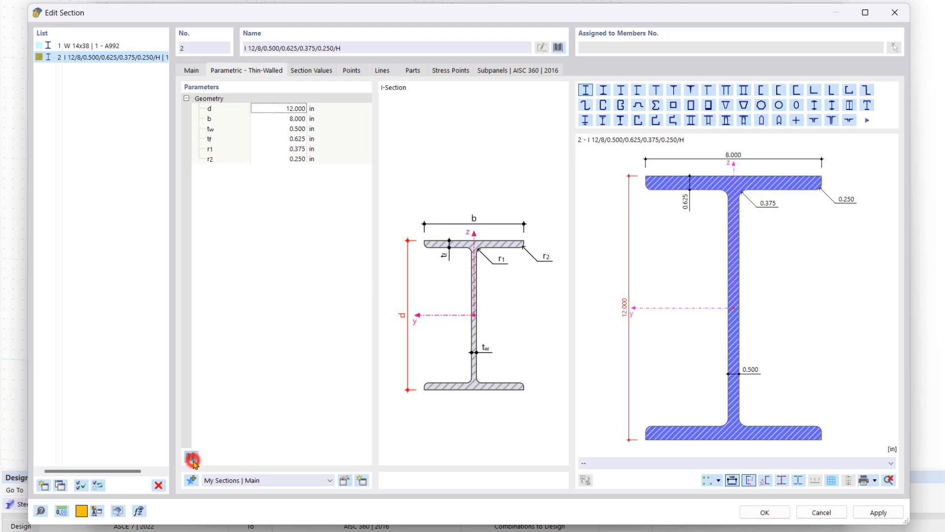
left_click(559, 48)
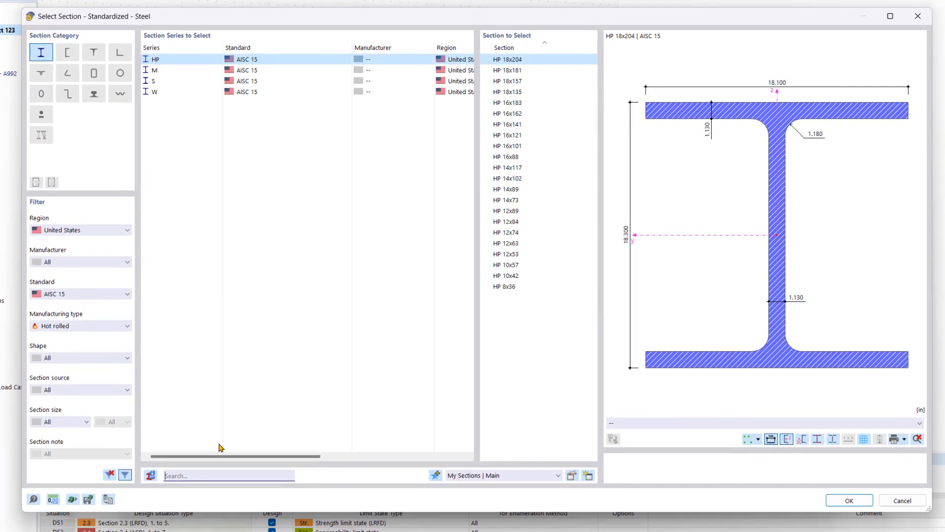
Step: Base section 2 on W 16x36 from the W series, with depth 20 in
left_click(154, 91)
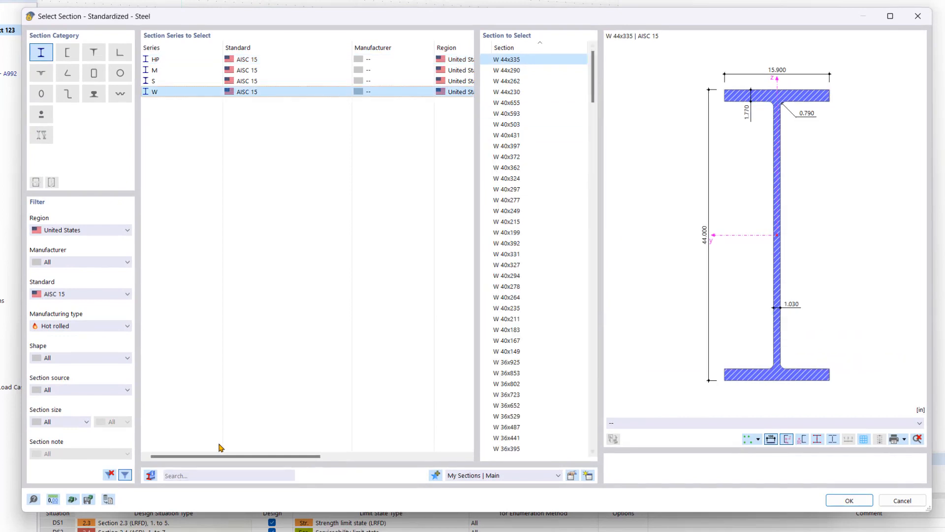
scroll("down", 3)
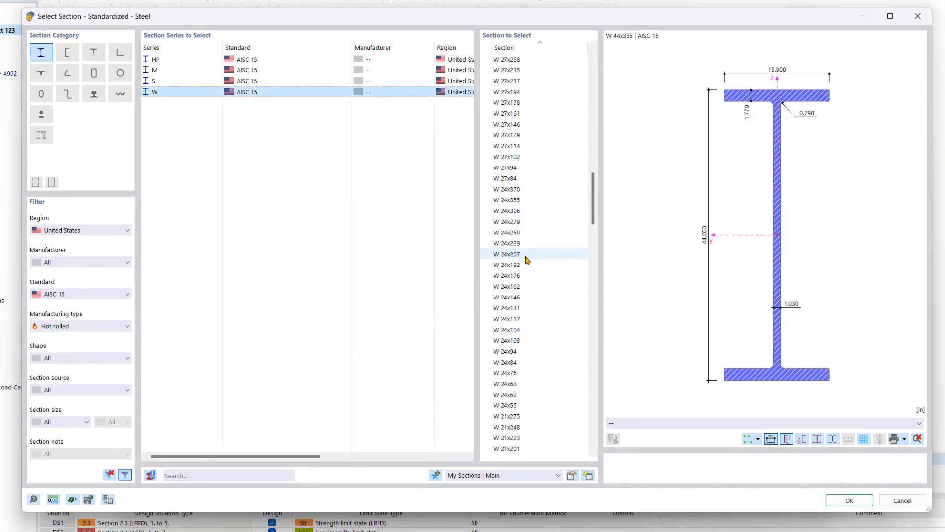
scroll("down", 3)
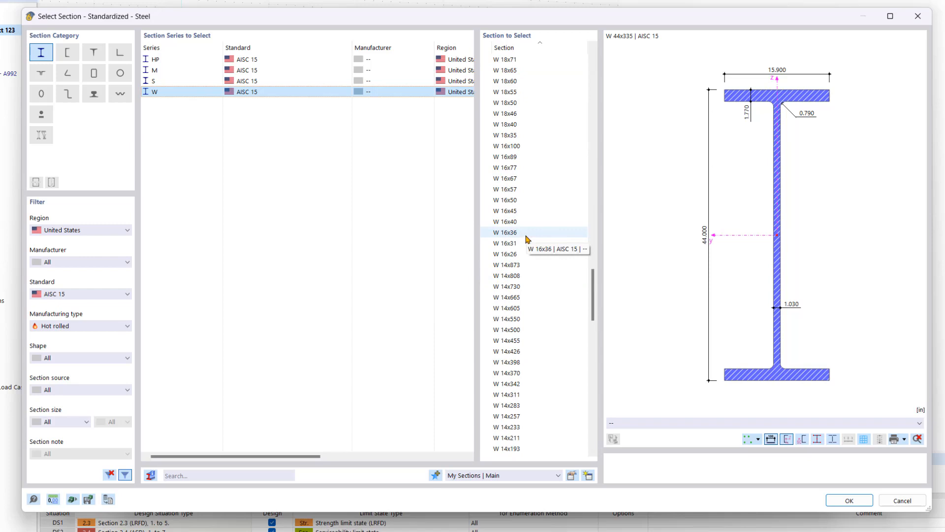
left_click(506, 232)
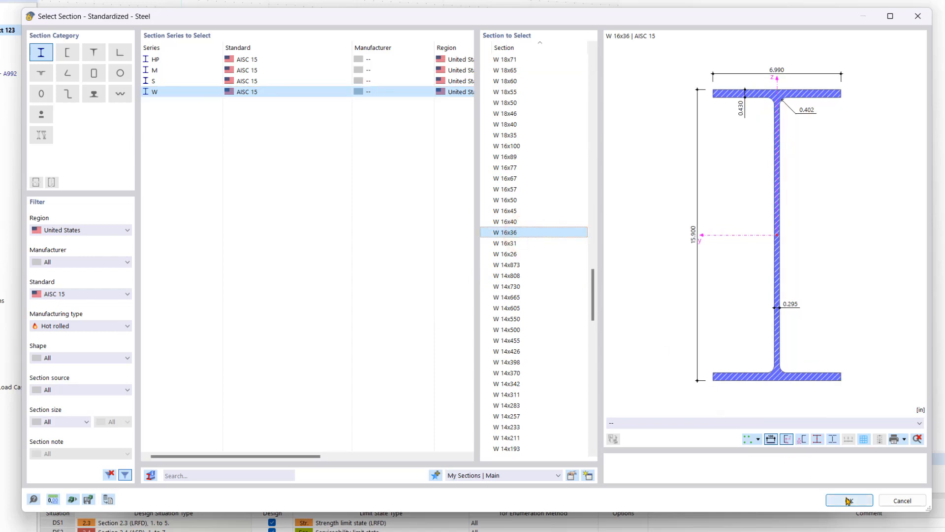
left_click(847, 499)
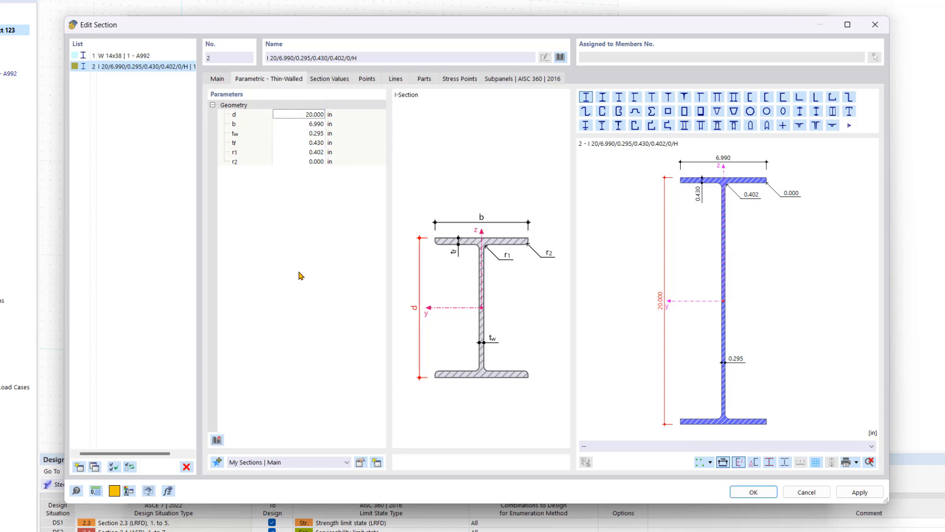
mouse_move(370, 280)
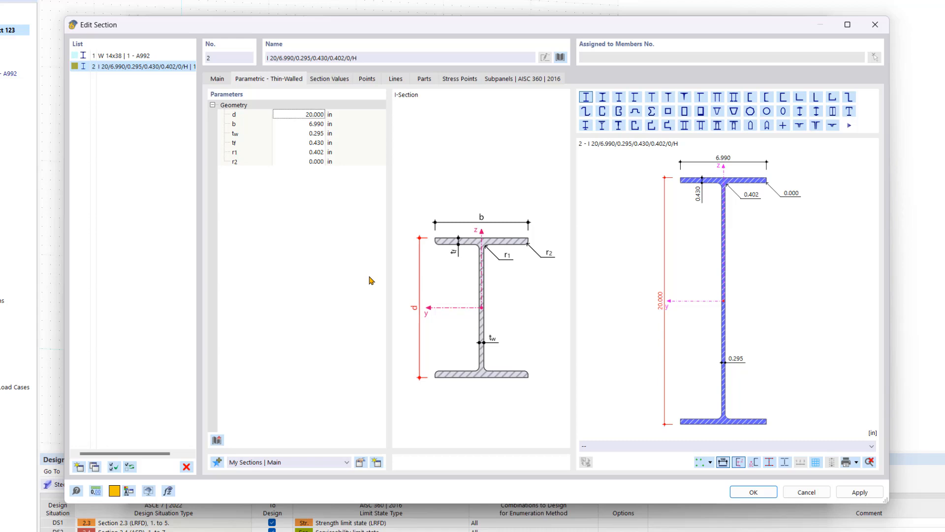
mouse_move(96, 77)
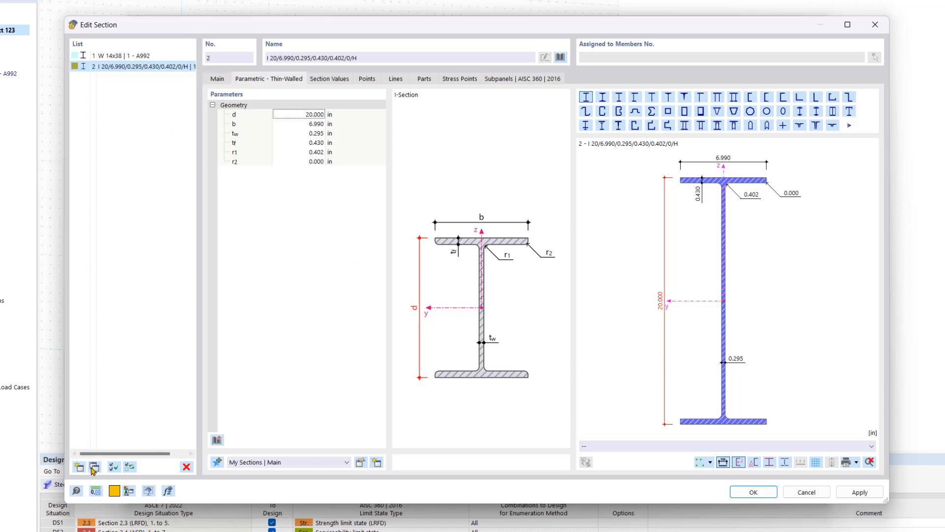
Step: Create 15 in deep section 3 and taper member 2 from section 2 to 3 over 25%
left_click(93, 467)
type("15")
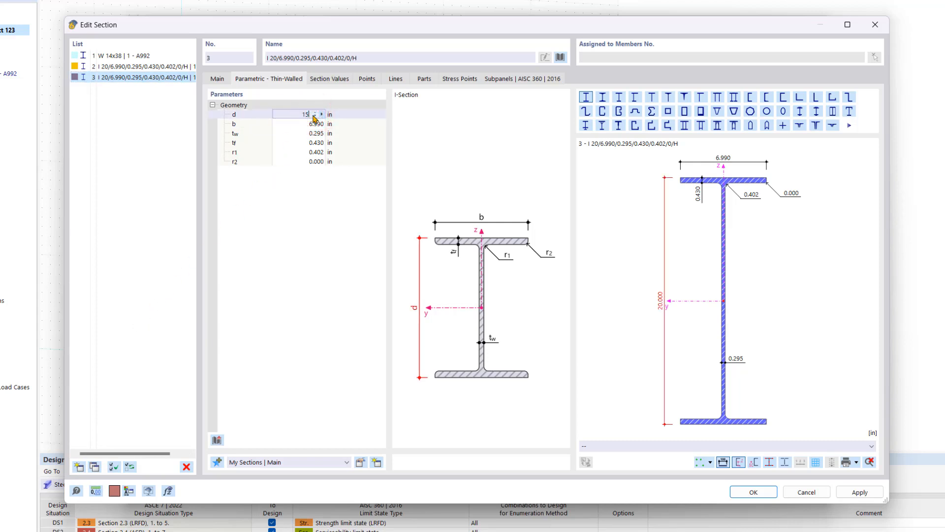
left_click(752, 491)
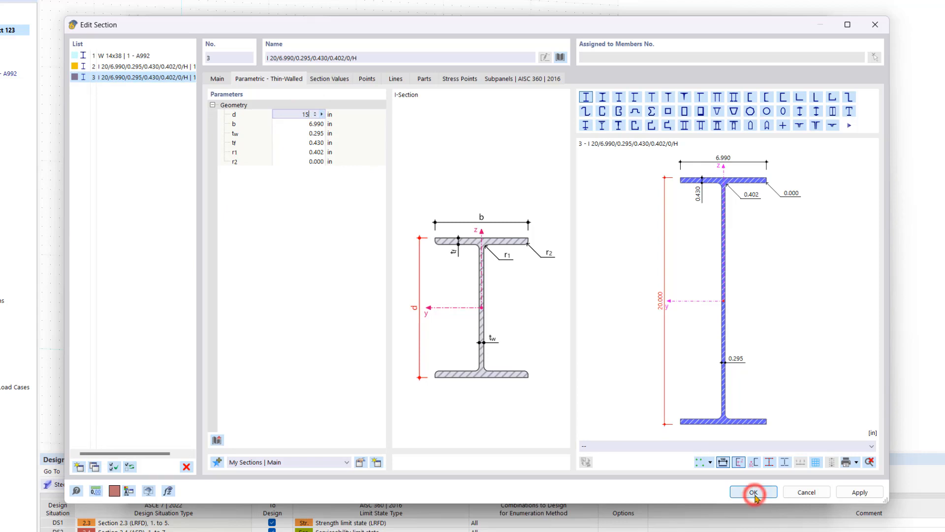
left_click(753, 491)
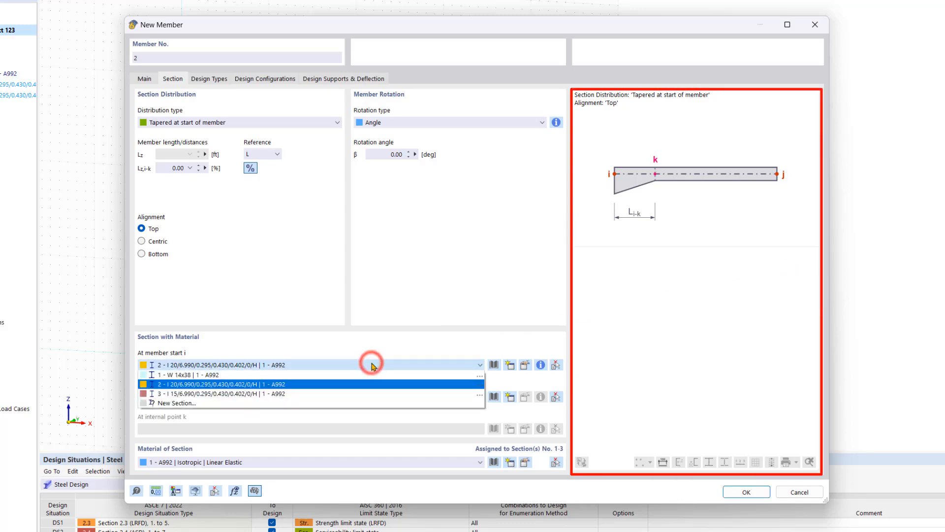
left_click(219, 394)
type("25")
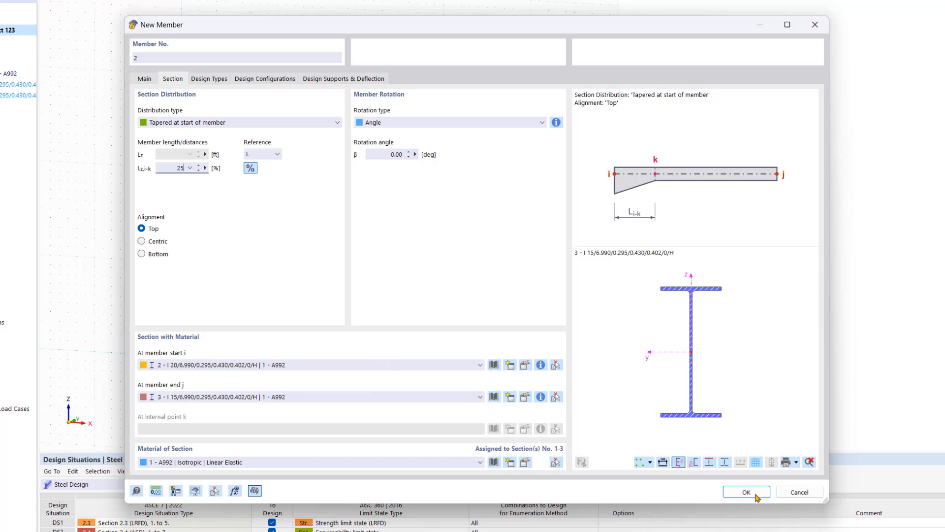
left_click(746, 491)
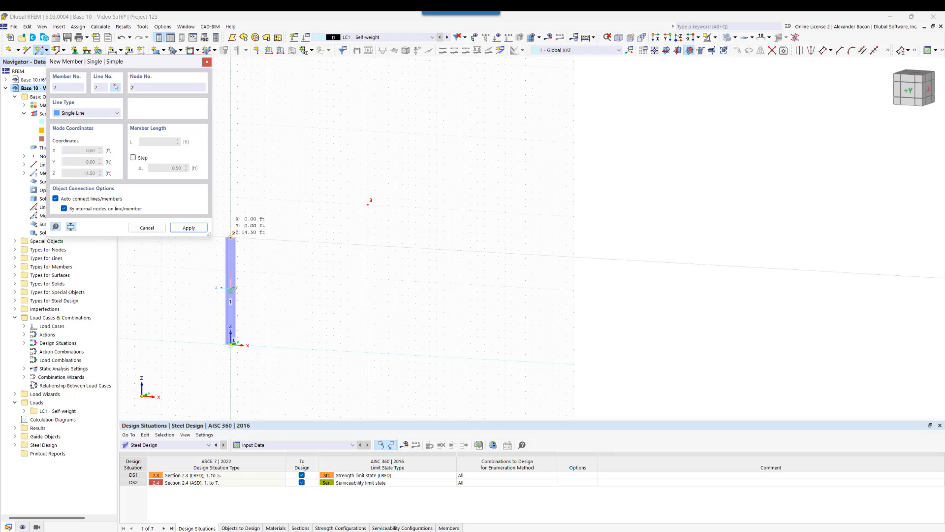
Step: Draw tapered member 2 from column-top node 2 to ridge node 3
left_click(229, 237)
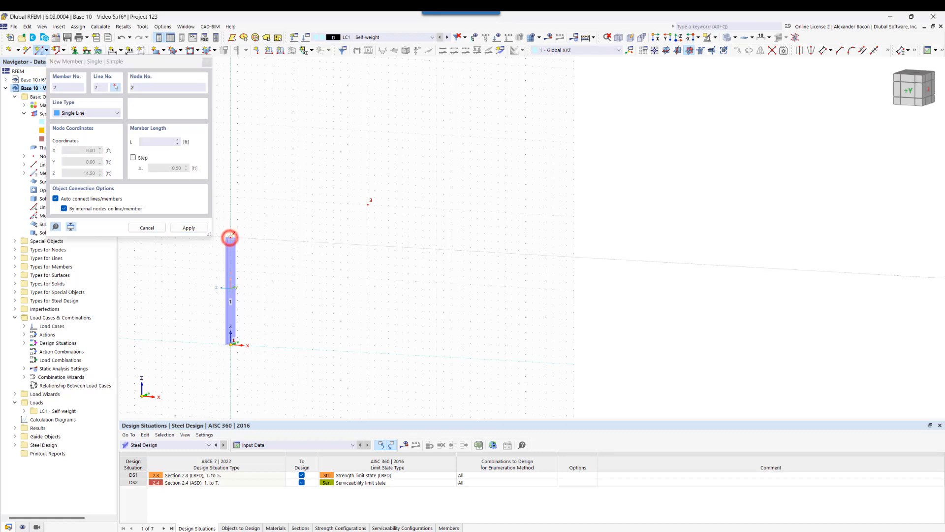
left_click(366, 206)
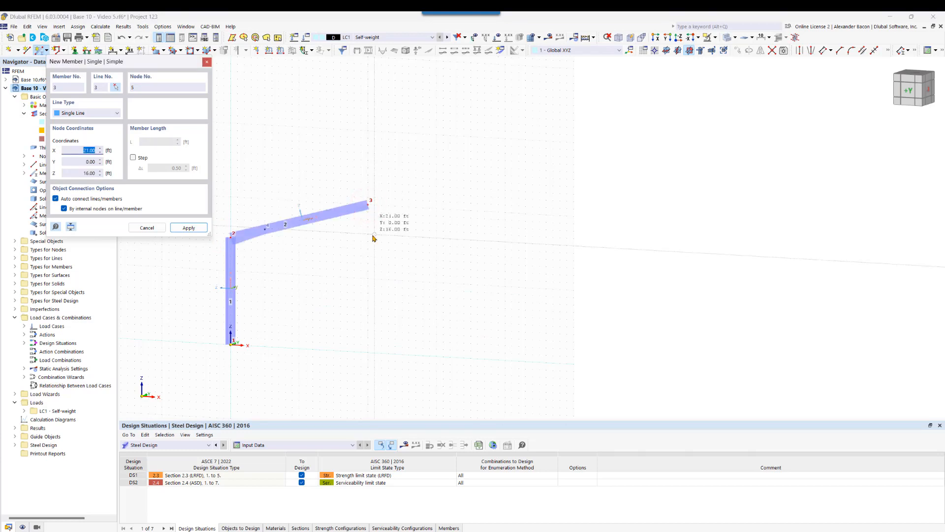
left_click(188, 227)
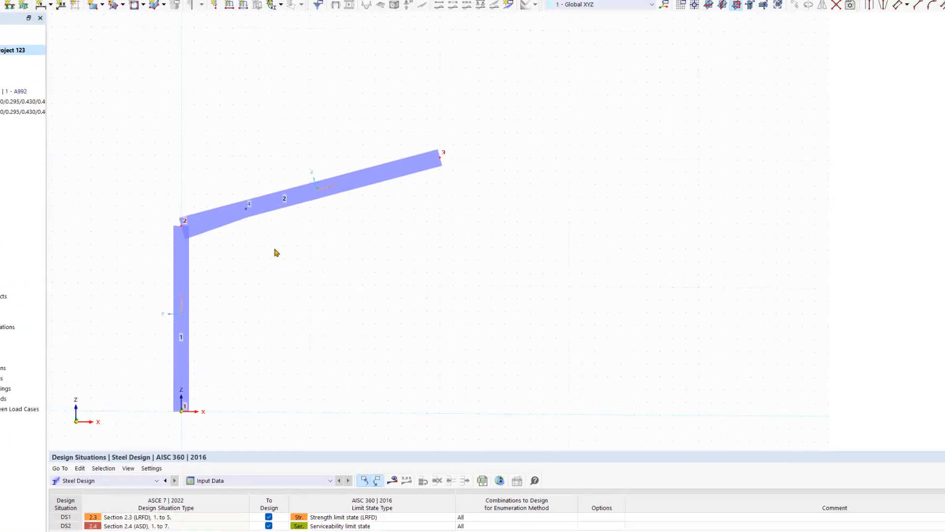
Step: Add two on-member intermediate nodes to column member 1 without dividing it
right_click(101, 298)
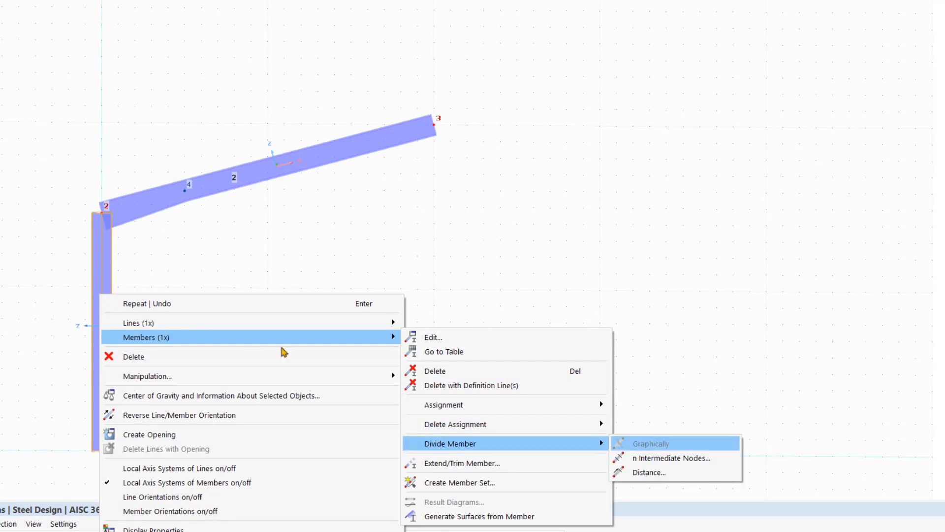
left_click(671, 458)
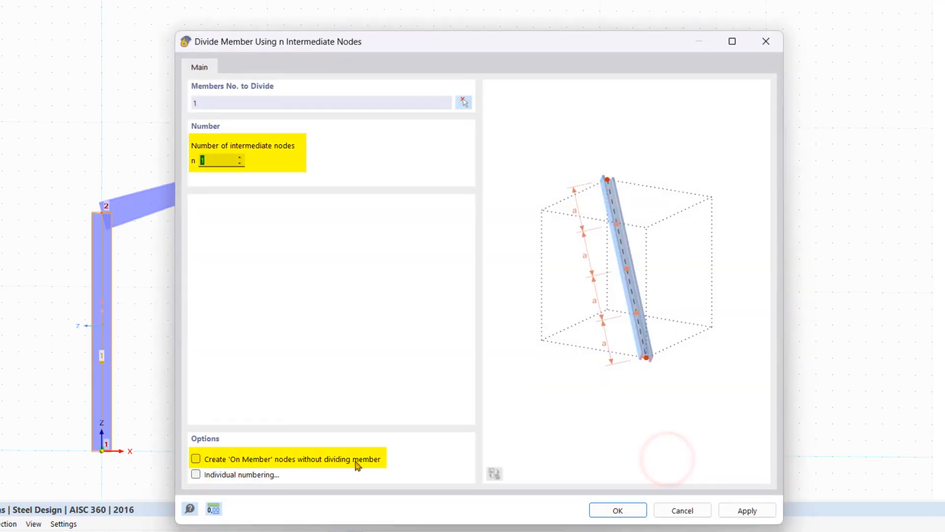
left_click(196, 459)
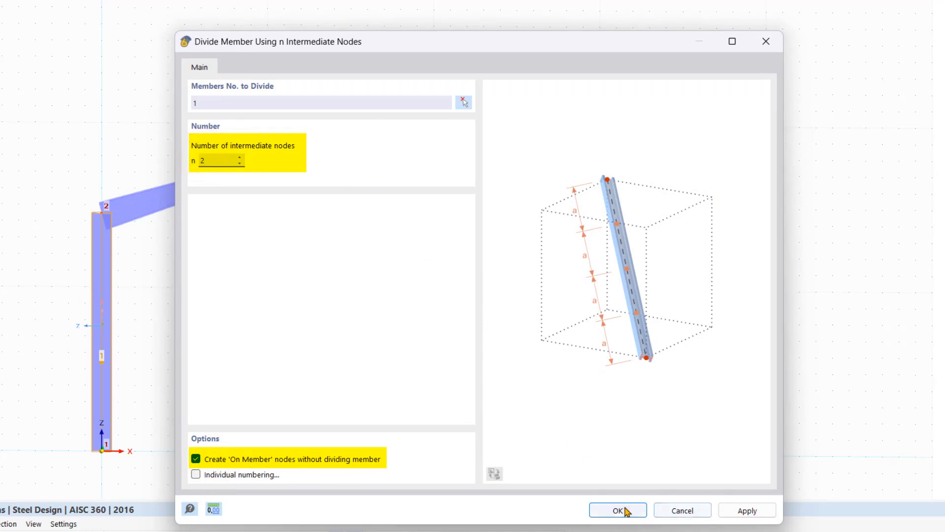
left_click(617, 510)
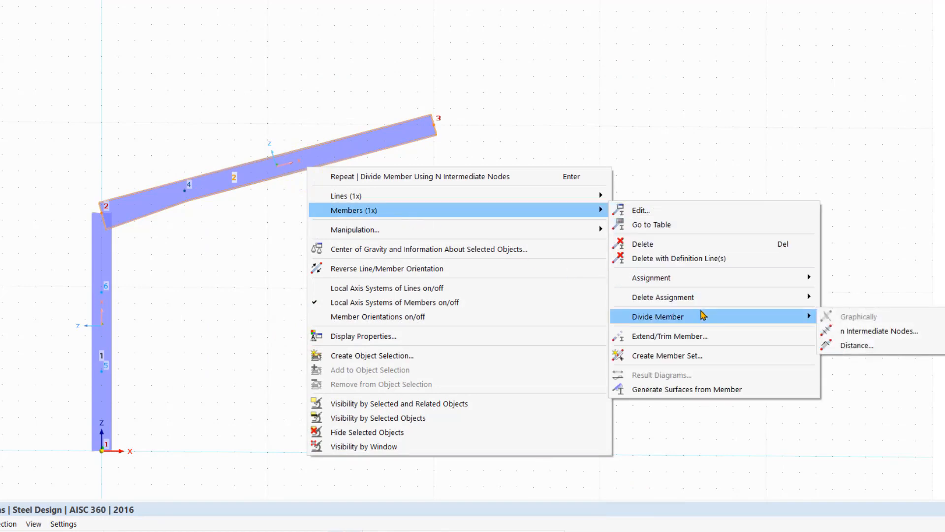
Step: Add on-member intermediate nodes to rafter member 2 without dividing it
left_click(880, 330)
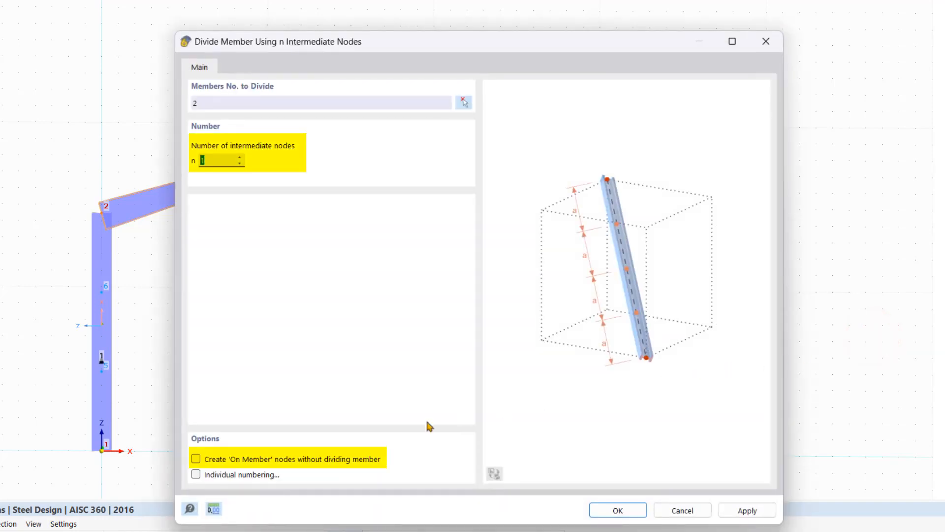
left_click(195, 459)
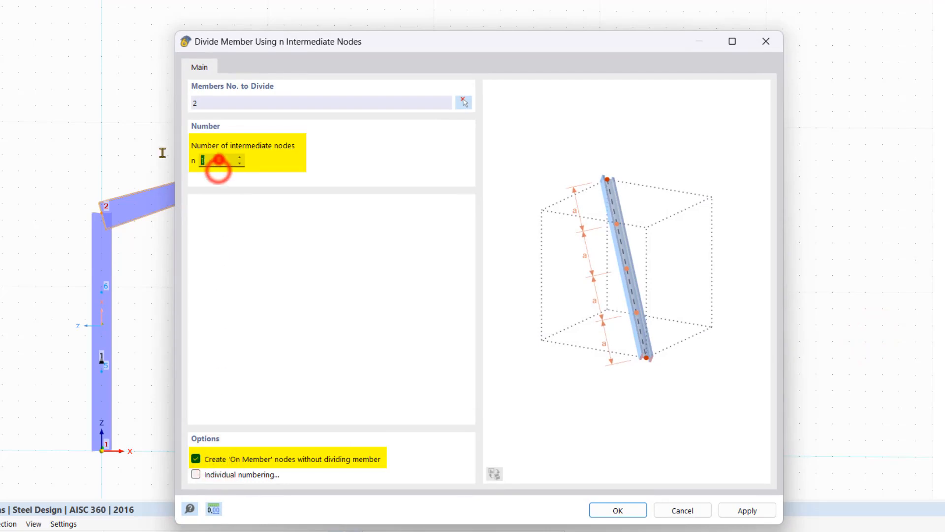
left_click(617, 510)
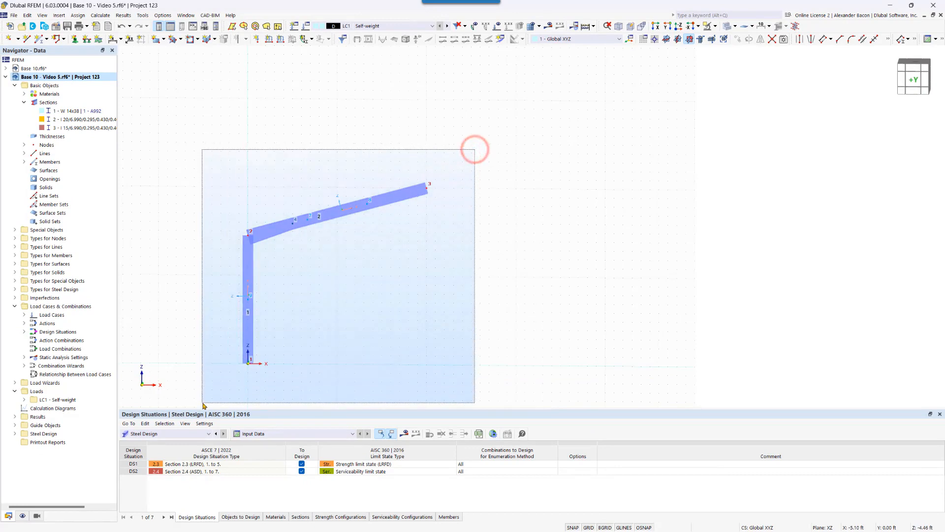
Step: Mirror a copy of the whole half frame about the YZ plane through X = 20, Z = 20
left_click(758, 38)
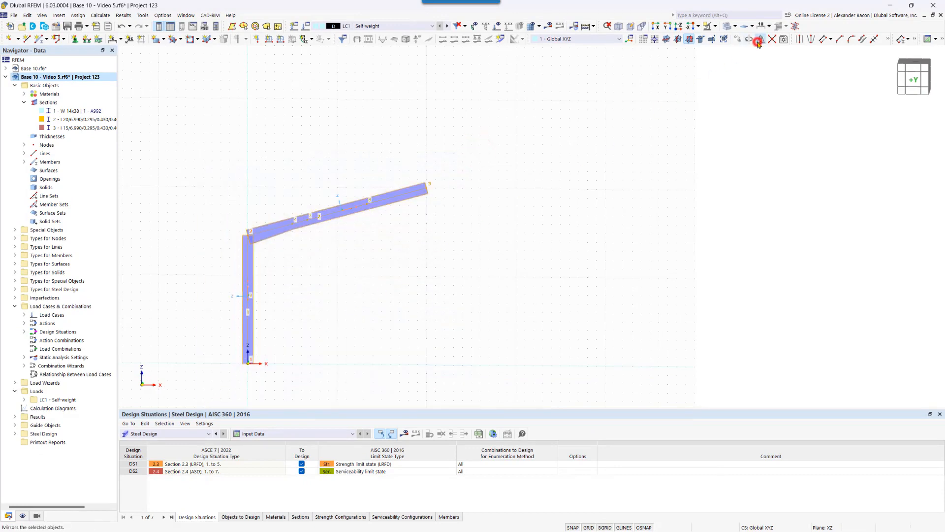
left_click(758, 42)
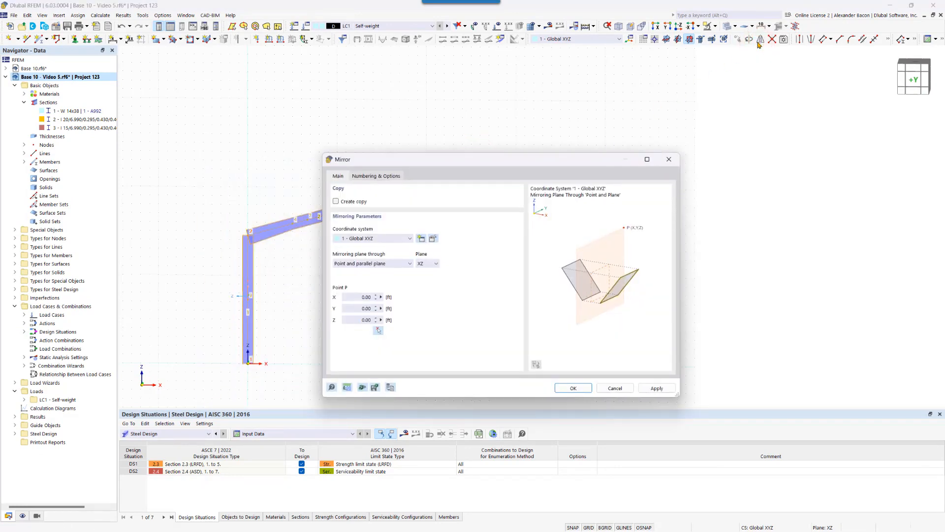
mouse_move(744, 74)
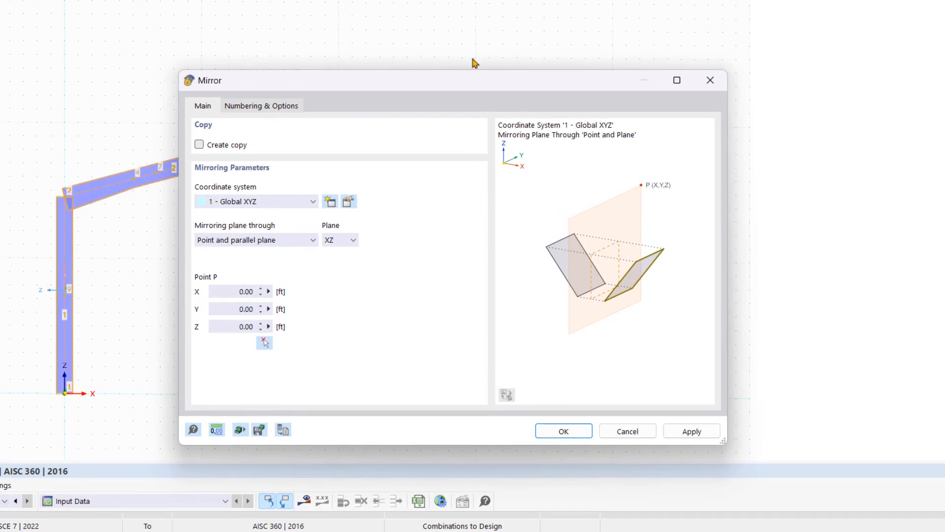
left_click(199, 144)
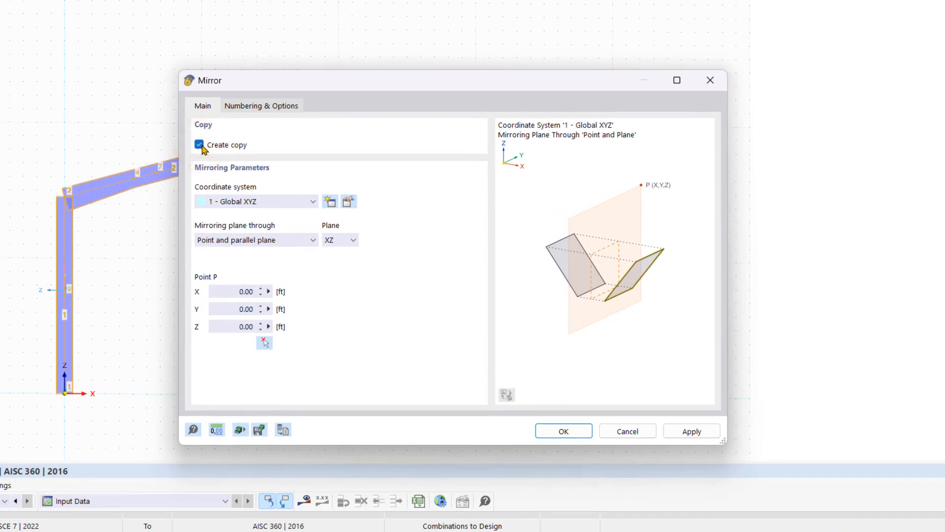
mouse_move(440, 247)
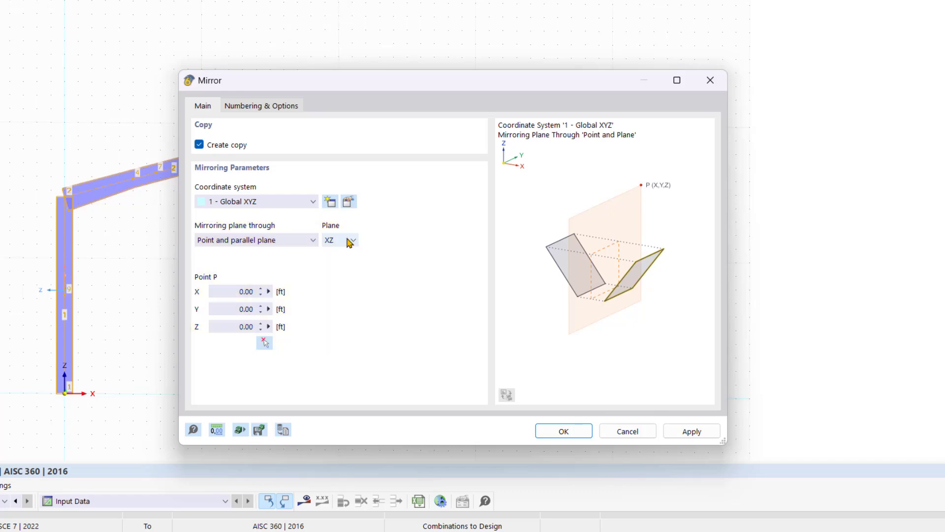
left_click(351, 240)
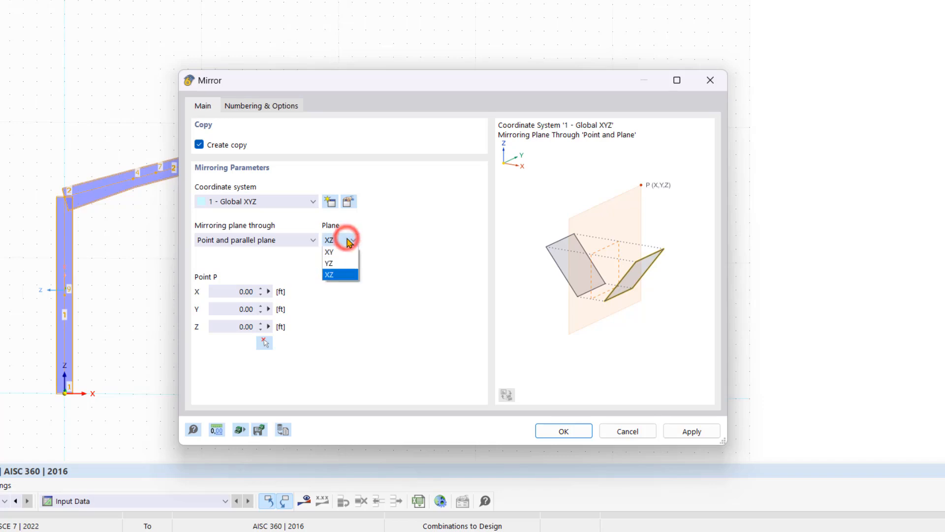
left_click(329, 263)
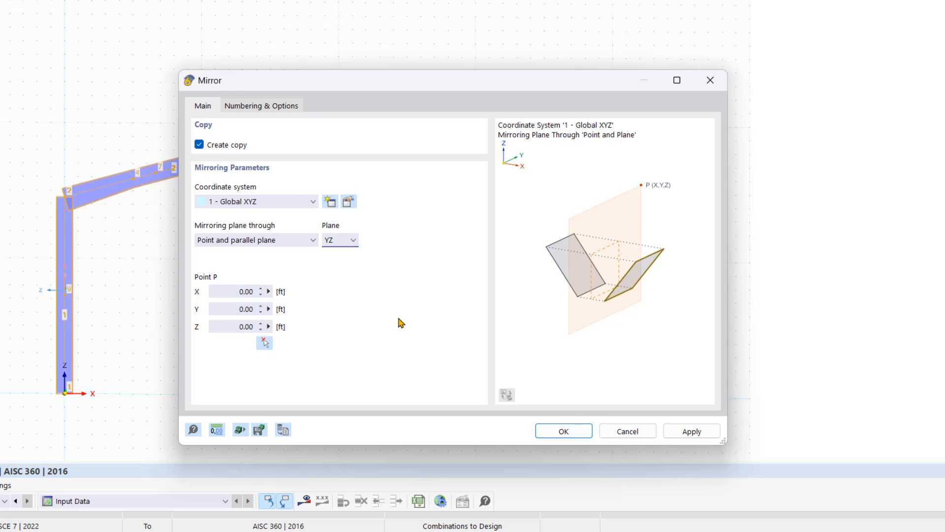
mouse_move(266, 347)
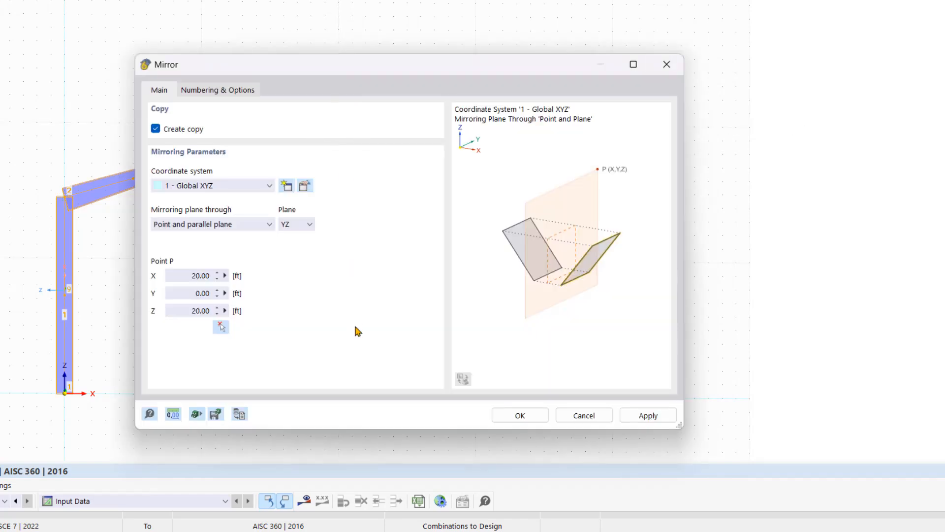
left_click(519, 414)
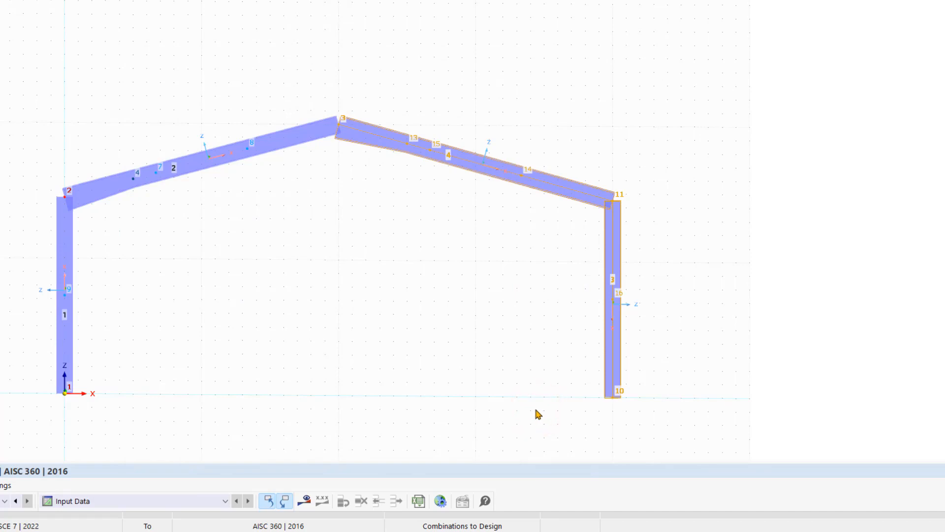
mouse_move(515, 411)
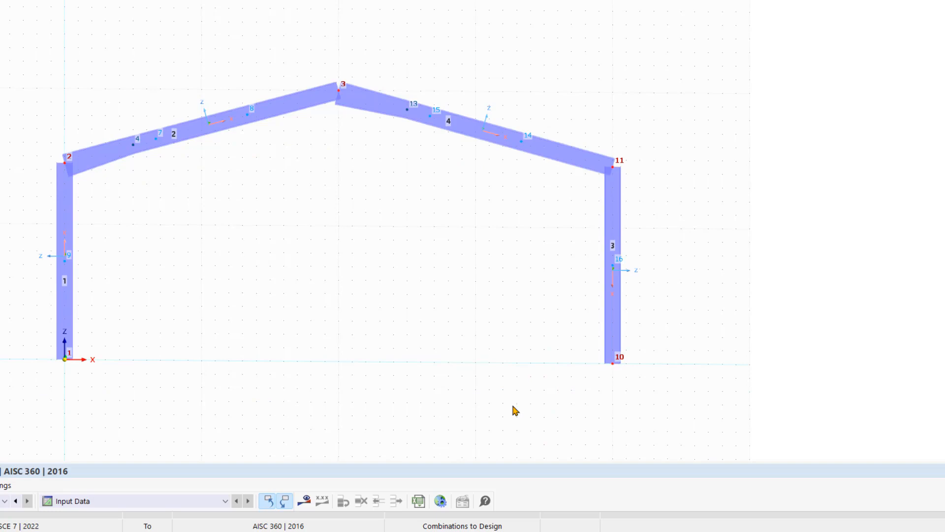
mouse_move(520, 373)
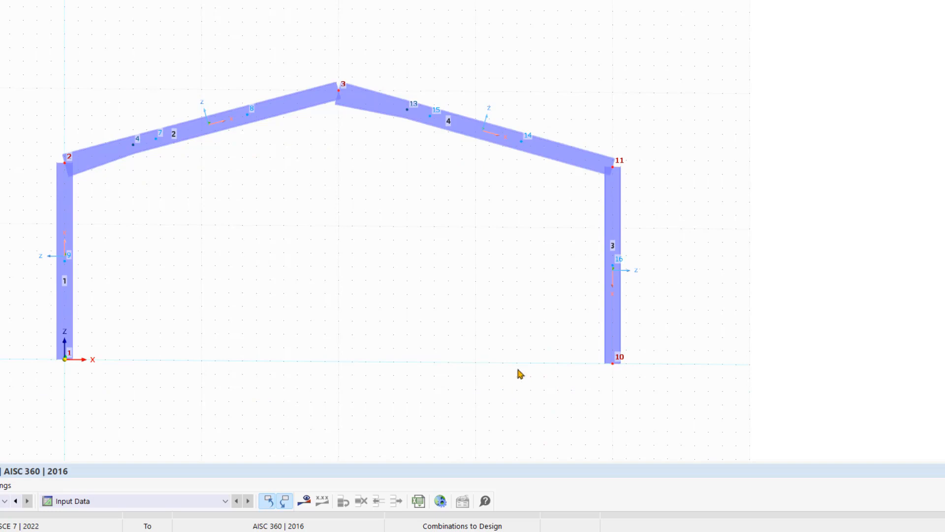
mouse_move(548, 152)
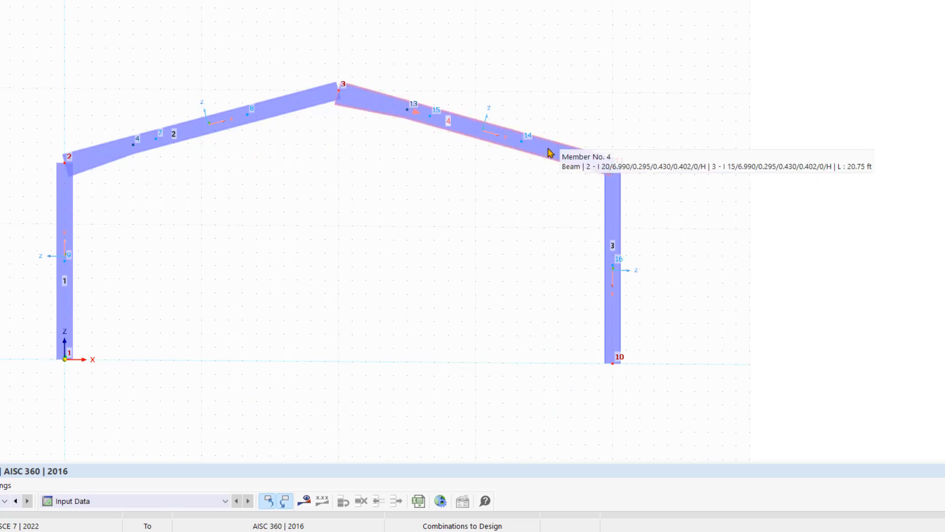
Step: Reverse the line/member orientation of mirrored rafter member 4
right_click(548, 150)
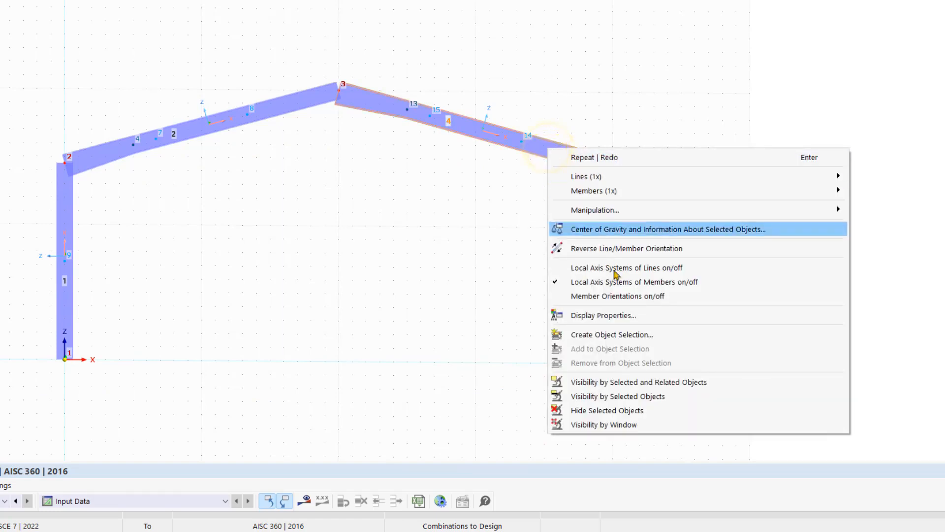
mouse_move(618, 282)
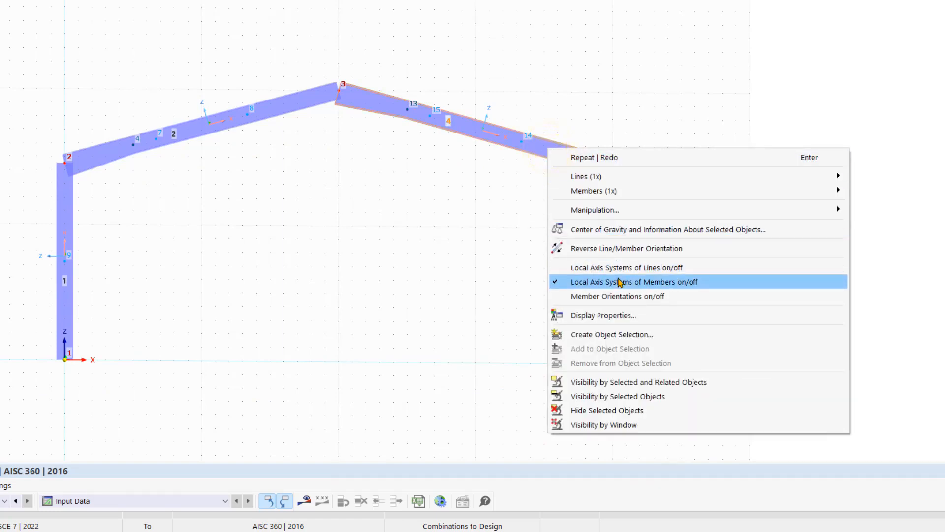
left_click(634, 282)
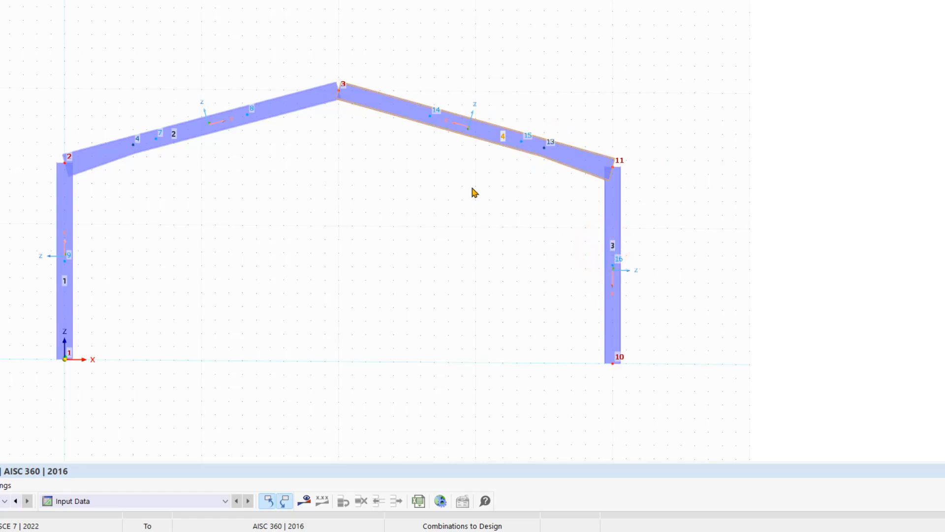
mouse_move(362, 214)
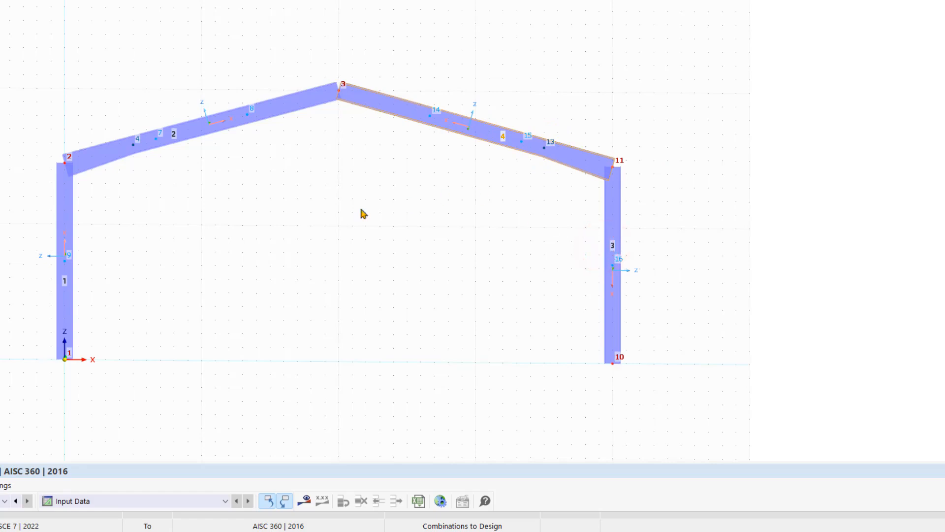